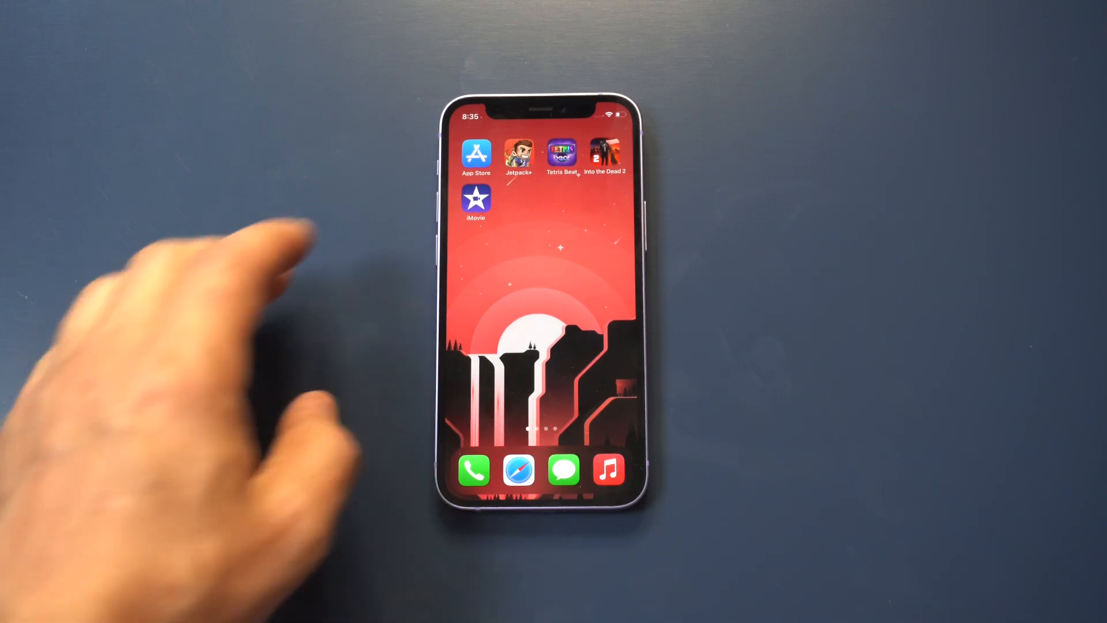
Step: Launch iMovie from the home screen to start a new movie project
{"action": "left_click", "coordinate": [476, 198]}
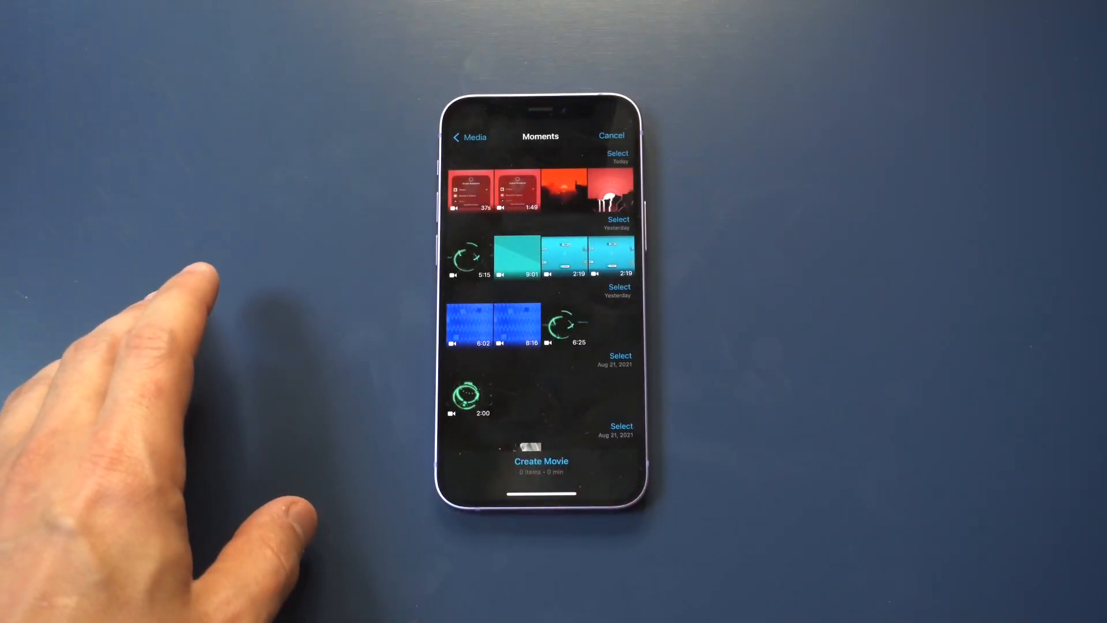
Step: Select the second clip in Today's moments and create the movie from it
{"action": "left_click", "coordinate": [516, 191]}
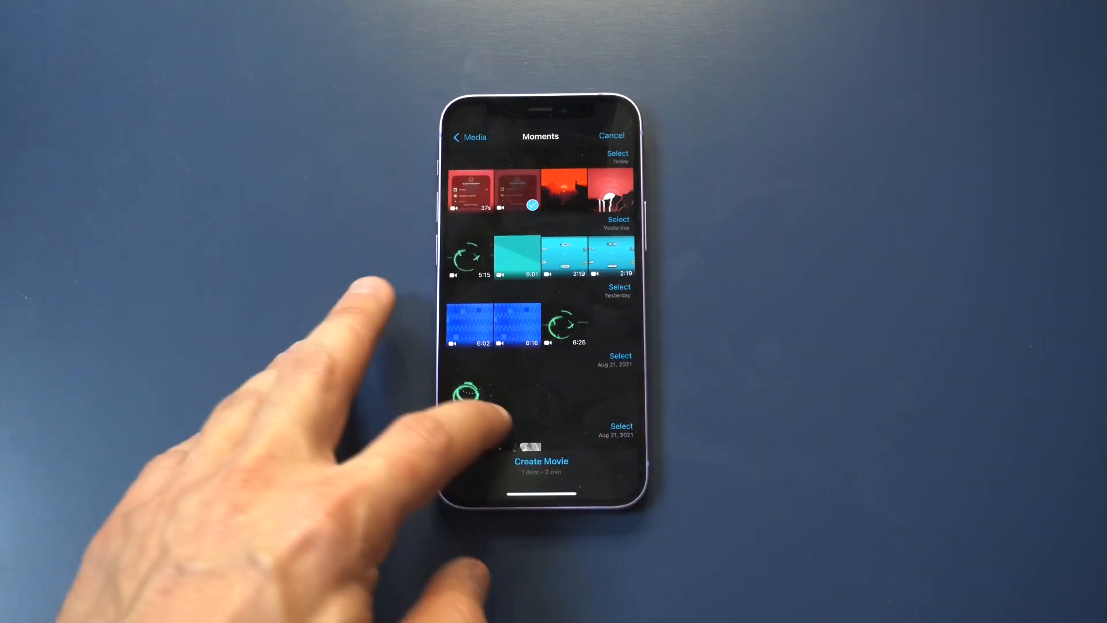
{"action": "left_click", "coordinate": [541, 461]}
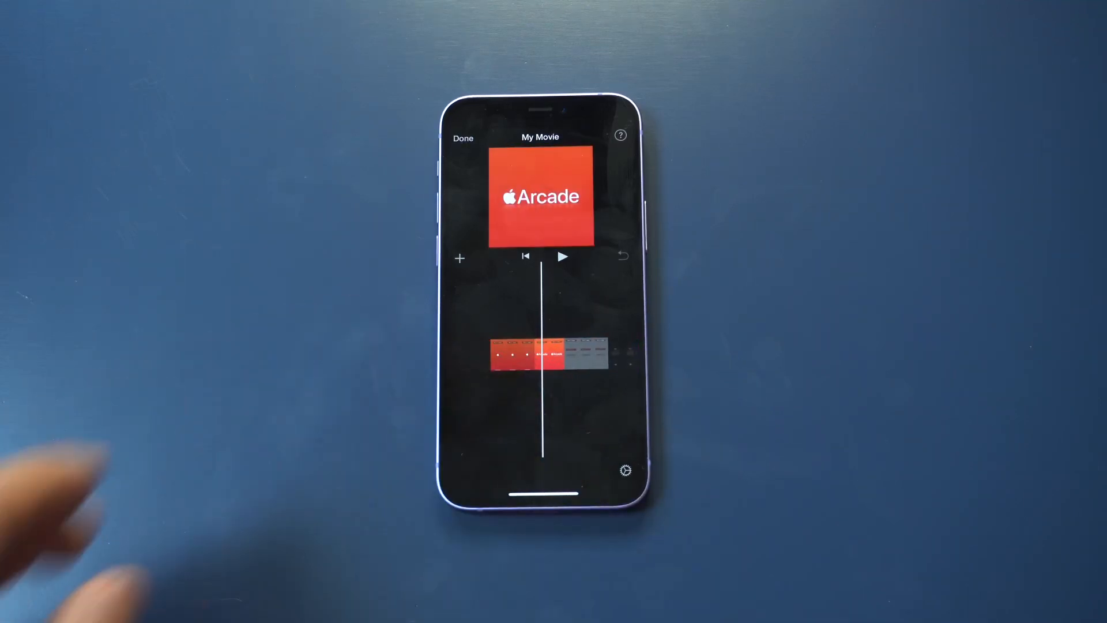
{"action": "mouse_move", "coordinate": [71, 529]}
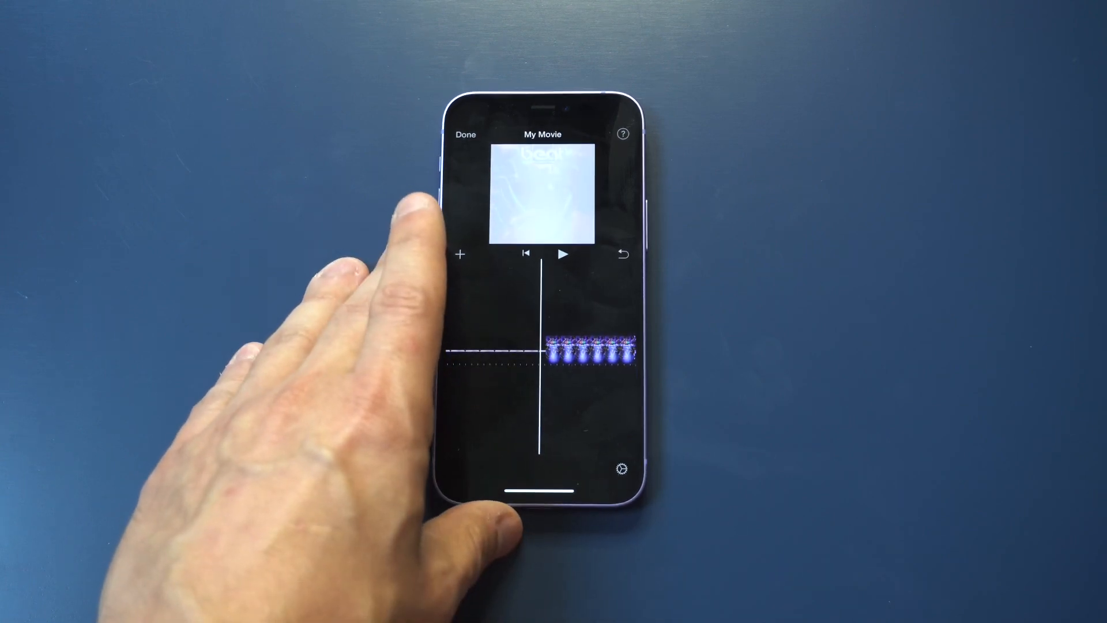
Step: Finish editing the sped-up clip and leave the My Movie editor
{"action": "left_click", "coordinate": [563, 254]}
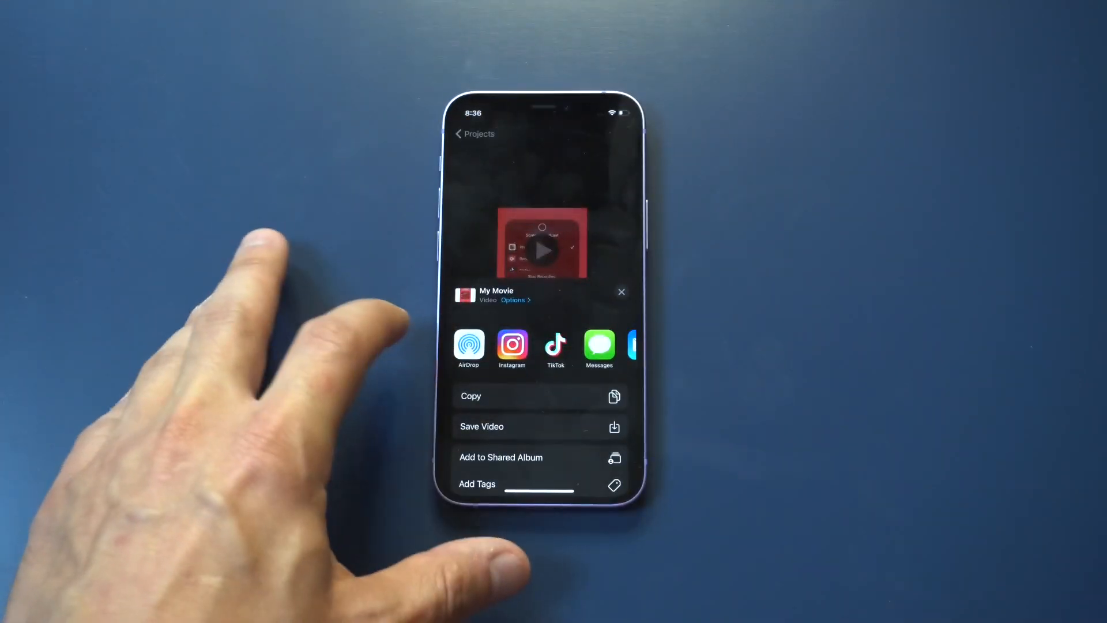
Step: Choose Save Video in the share sheet to export My Movie
{"action": "left_click", "coordinate": [482, 426]}
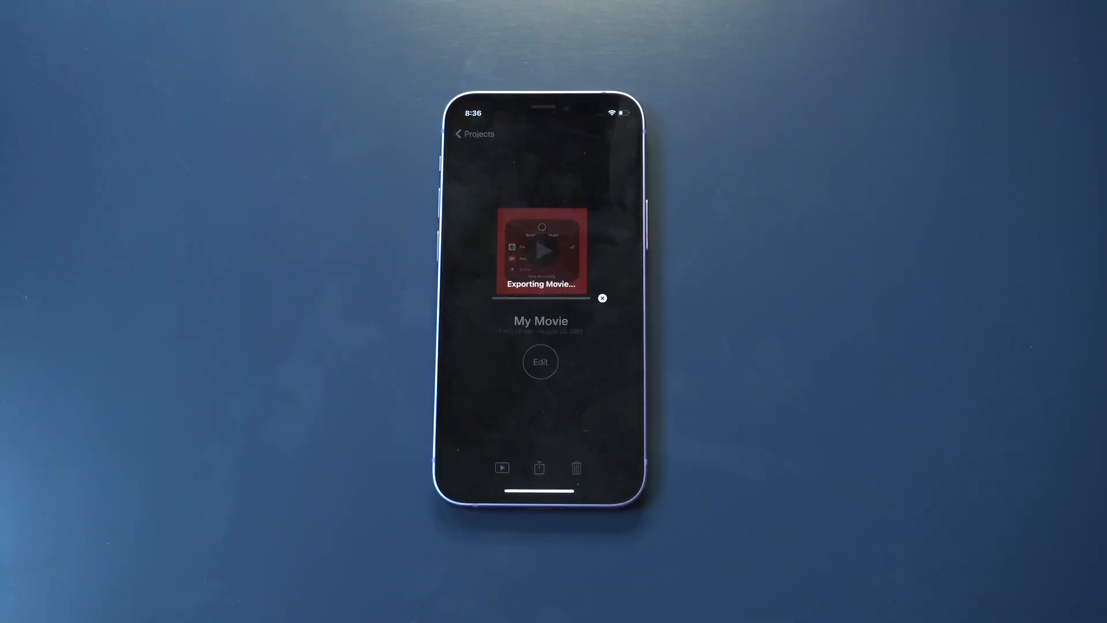